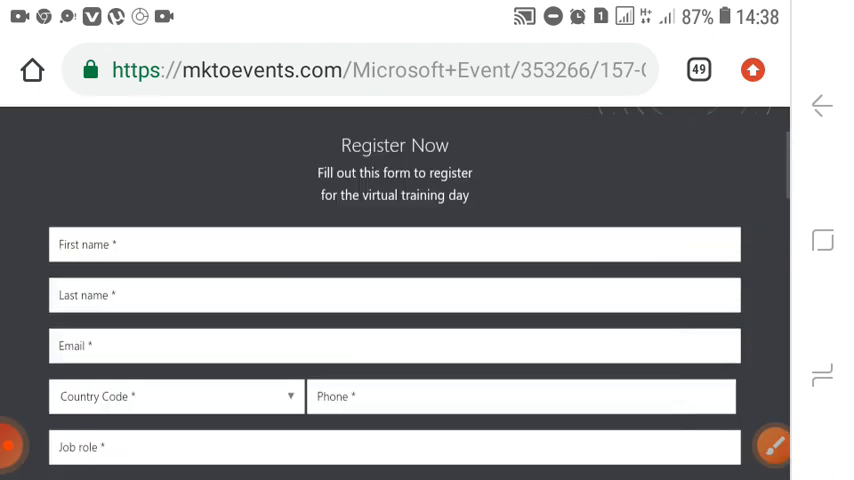
Step: Scroll through the registration form to review the Student, Individual, Afghanistan details and consent checkboxes
scroll(up, 3)
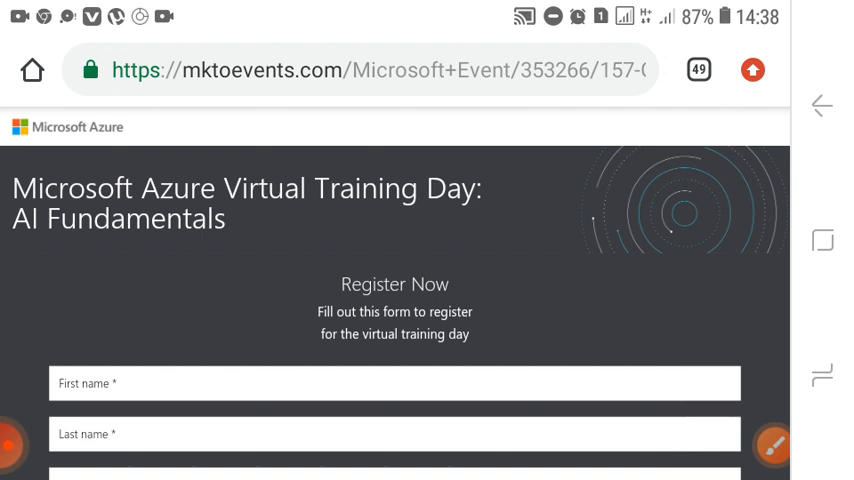
scroll(down, 3)
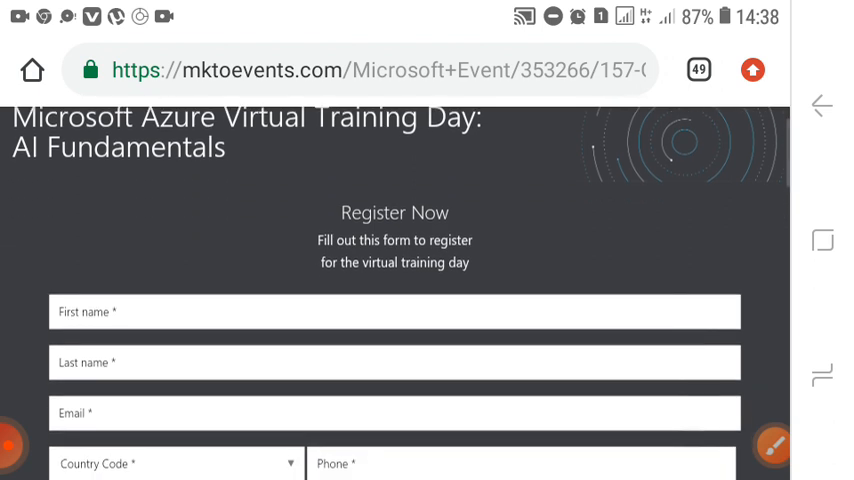
scroll(up, 3)
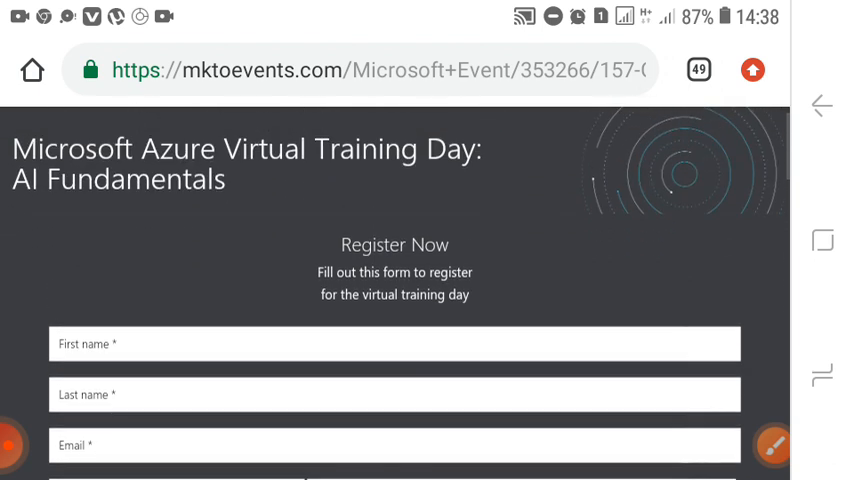
scroll(down, 3)
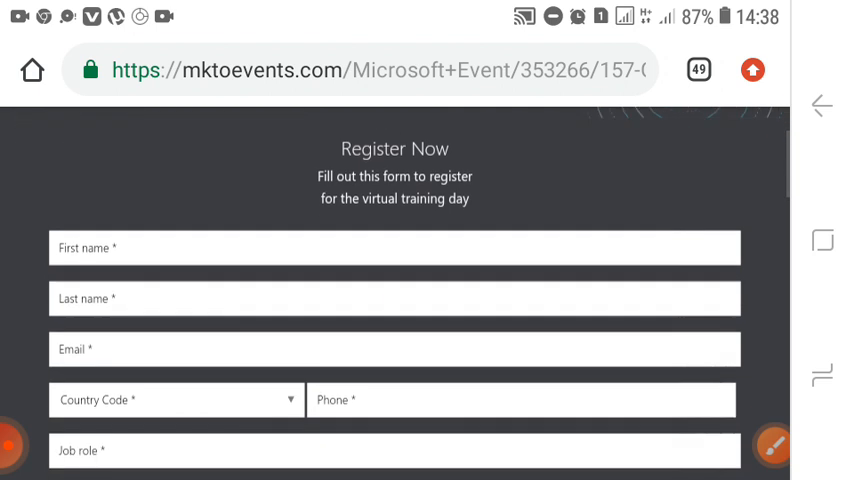
scroll(down, 3)
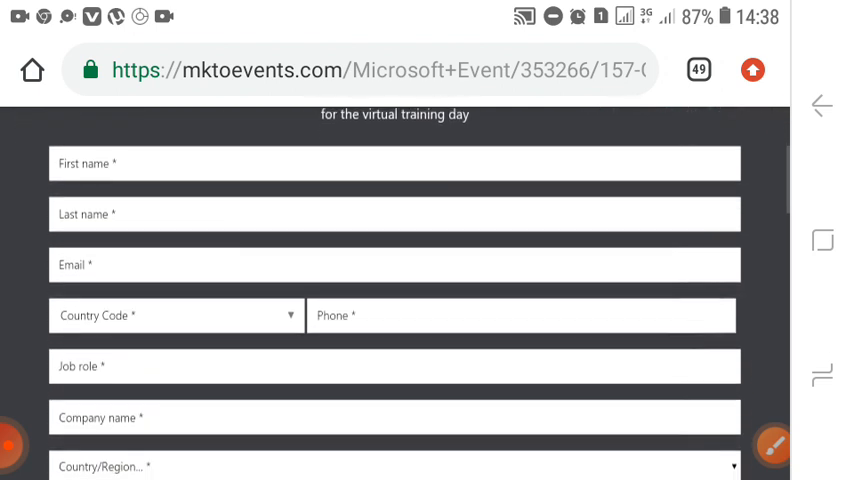
scroll(down, 3)
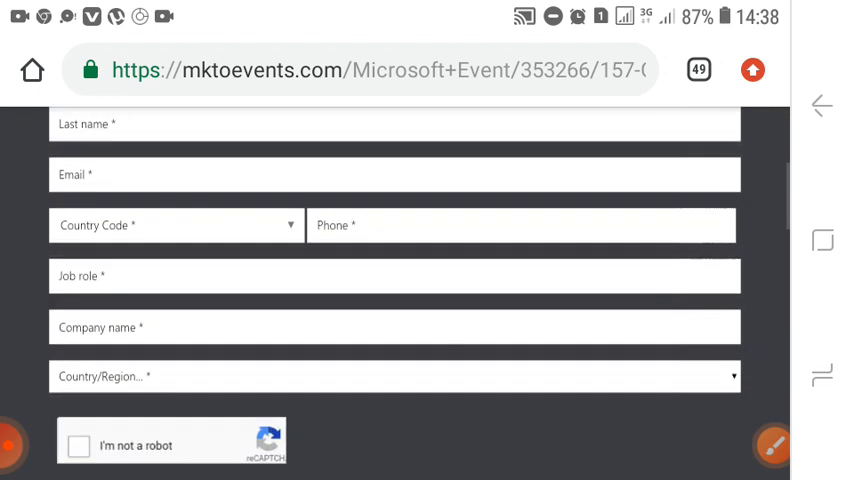
scroll(down, 3)
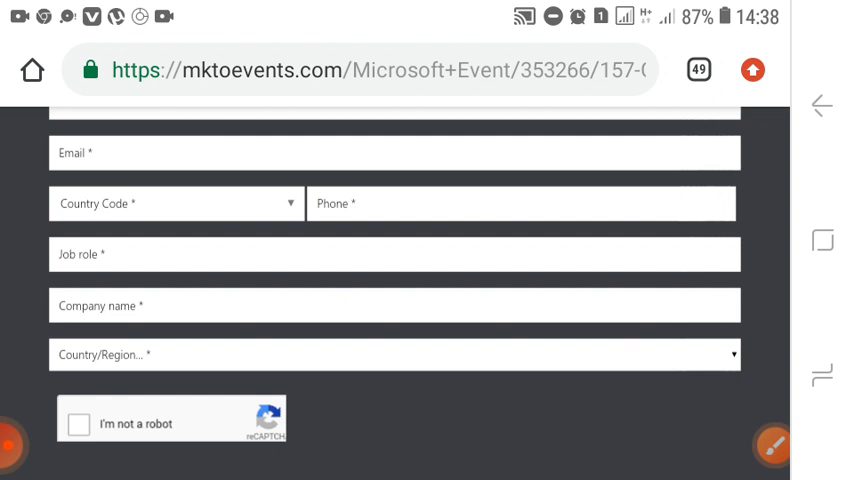
scroll(down, 3)
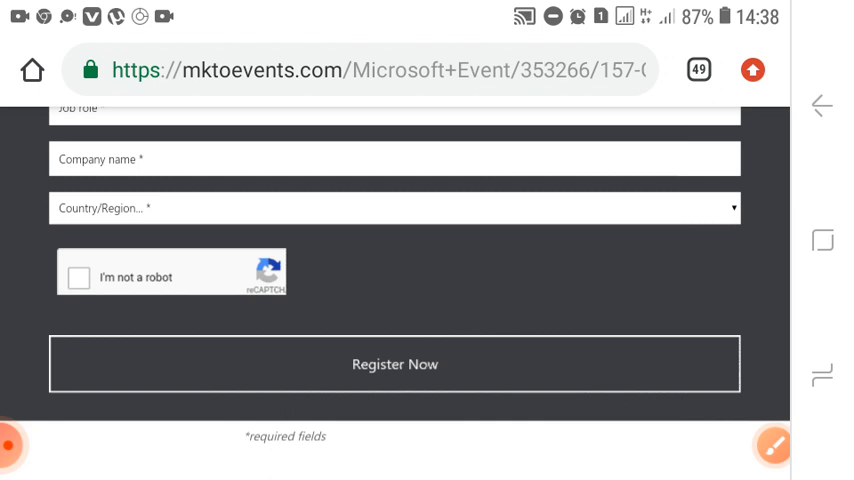
scroll(down, 3)
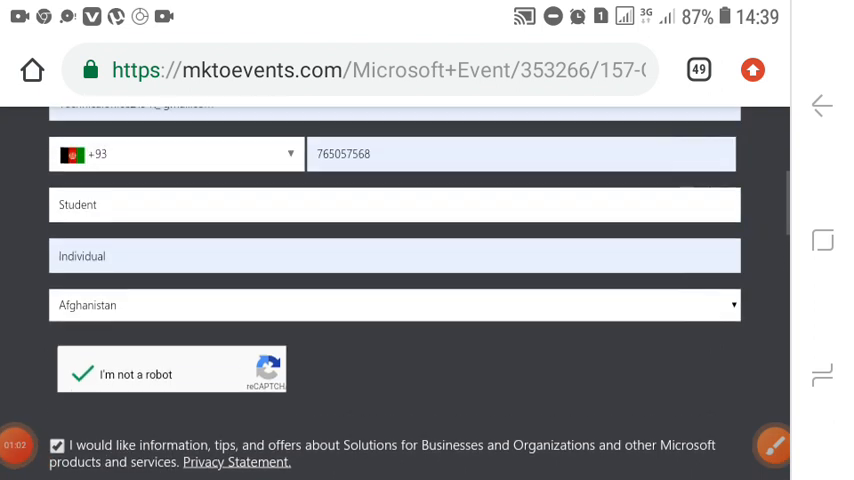
scroll(down, 3)
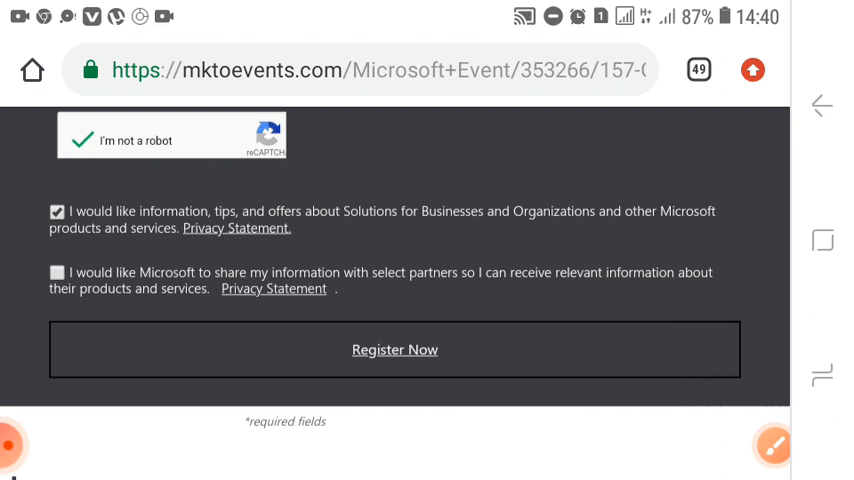
Step: Submit the Azure AI Fundamentals registration with Register Now and await the confirmation
click(395, 349)
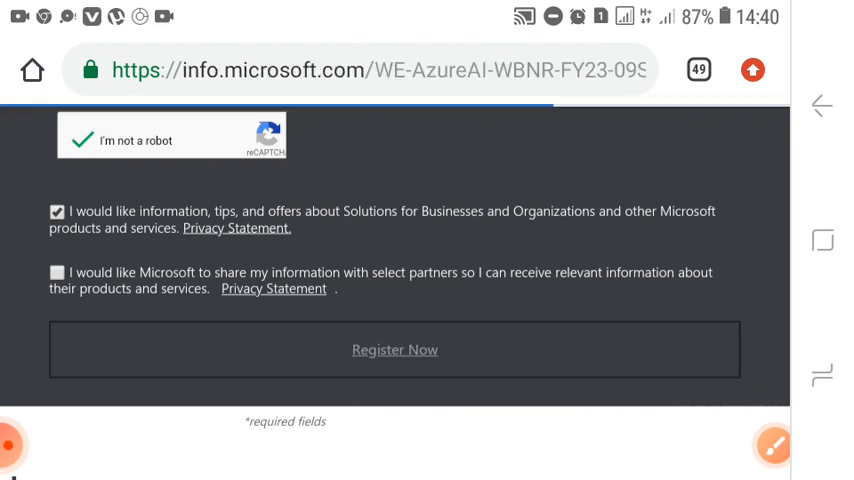
click(394, 349)
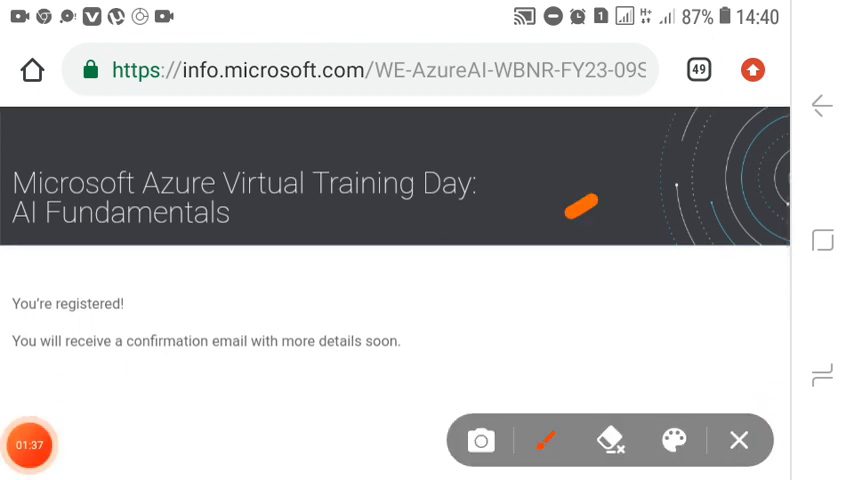
drag(580, 205, 330, 290)
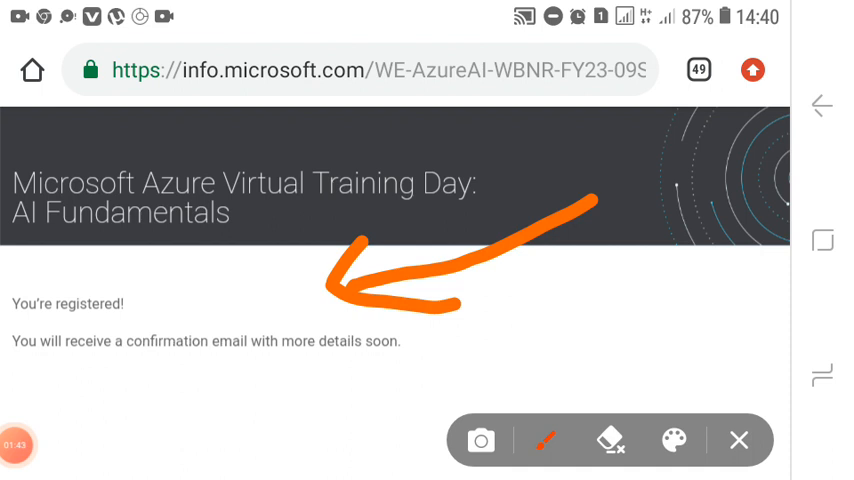
click(739, 440)
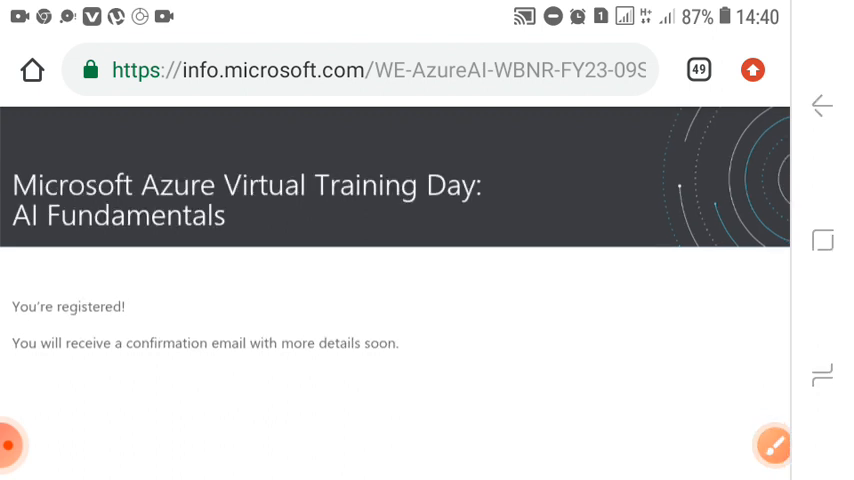
click(8, 444)
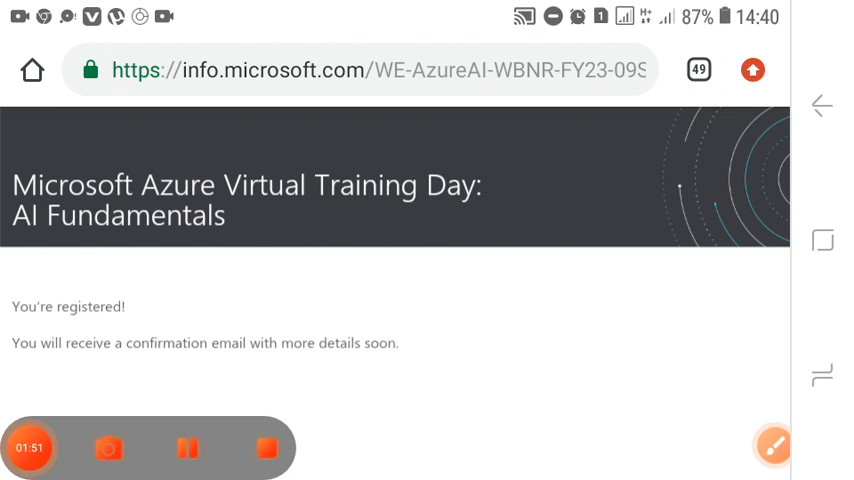